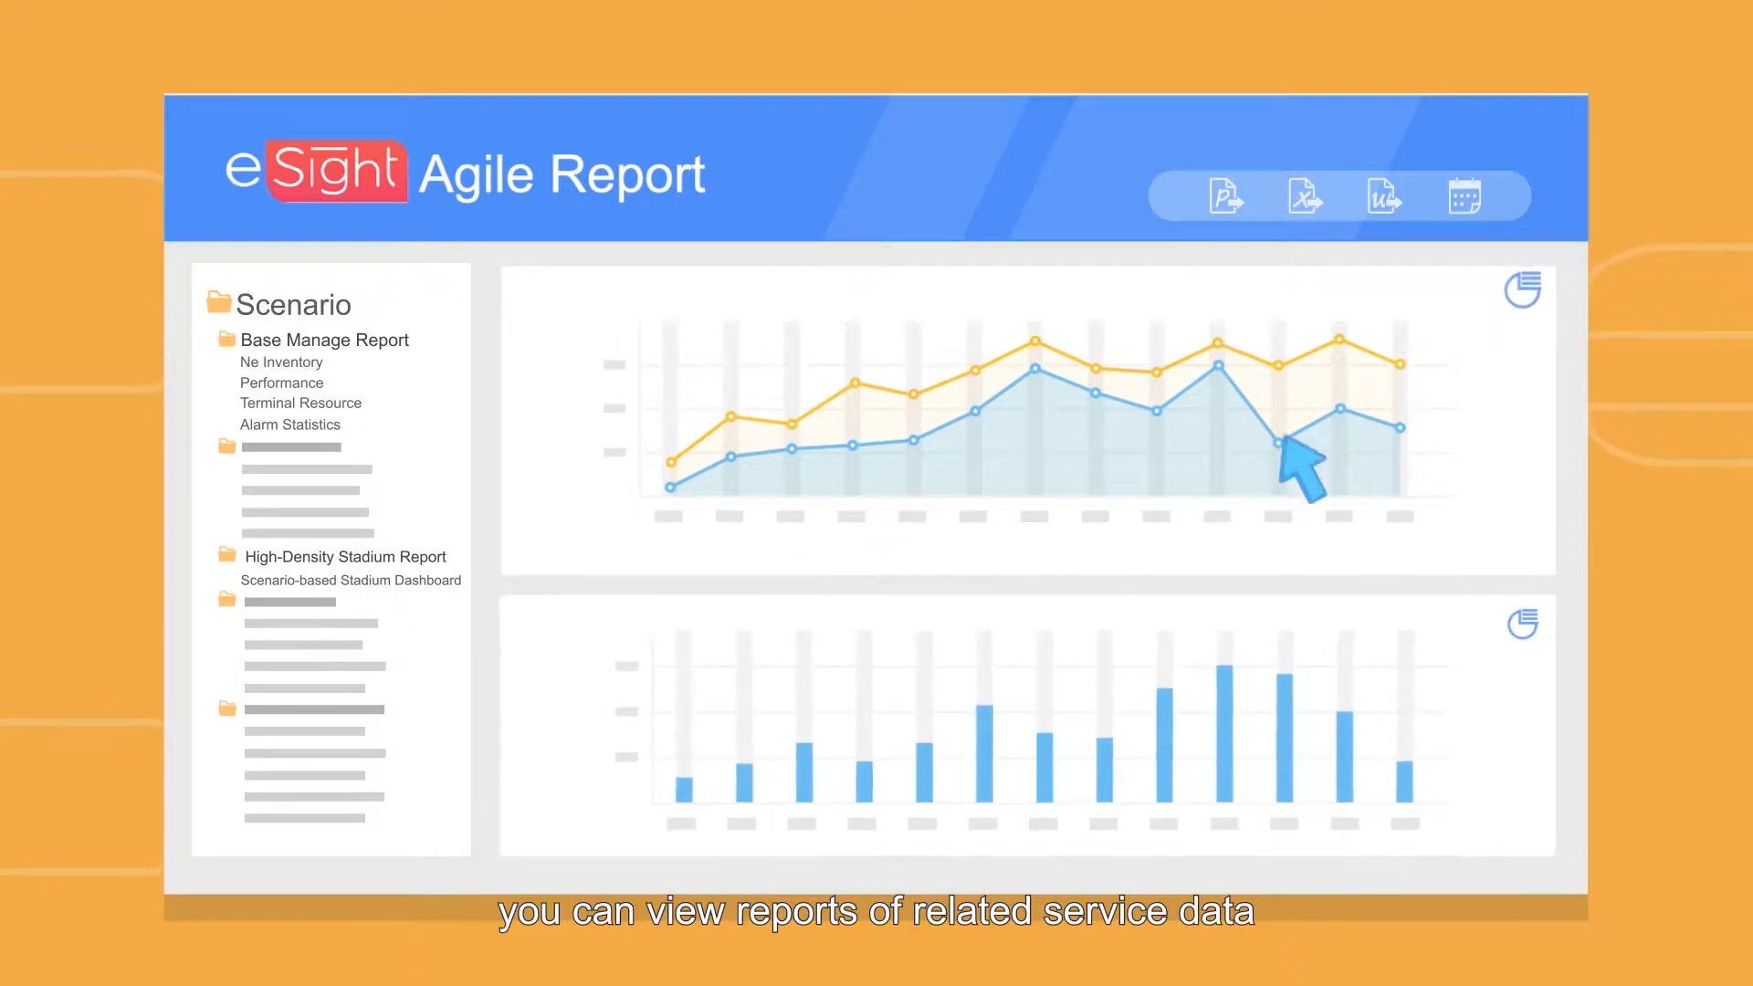
Step: Start a periodic report task in Schedule Manager with email delivery of the CPU and memory usage report
click(1520, 286)
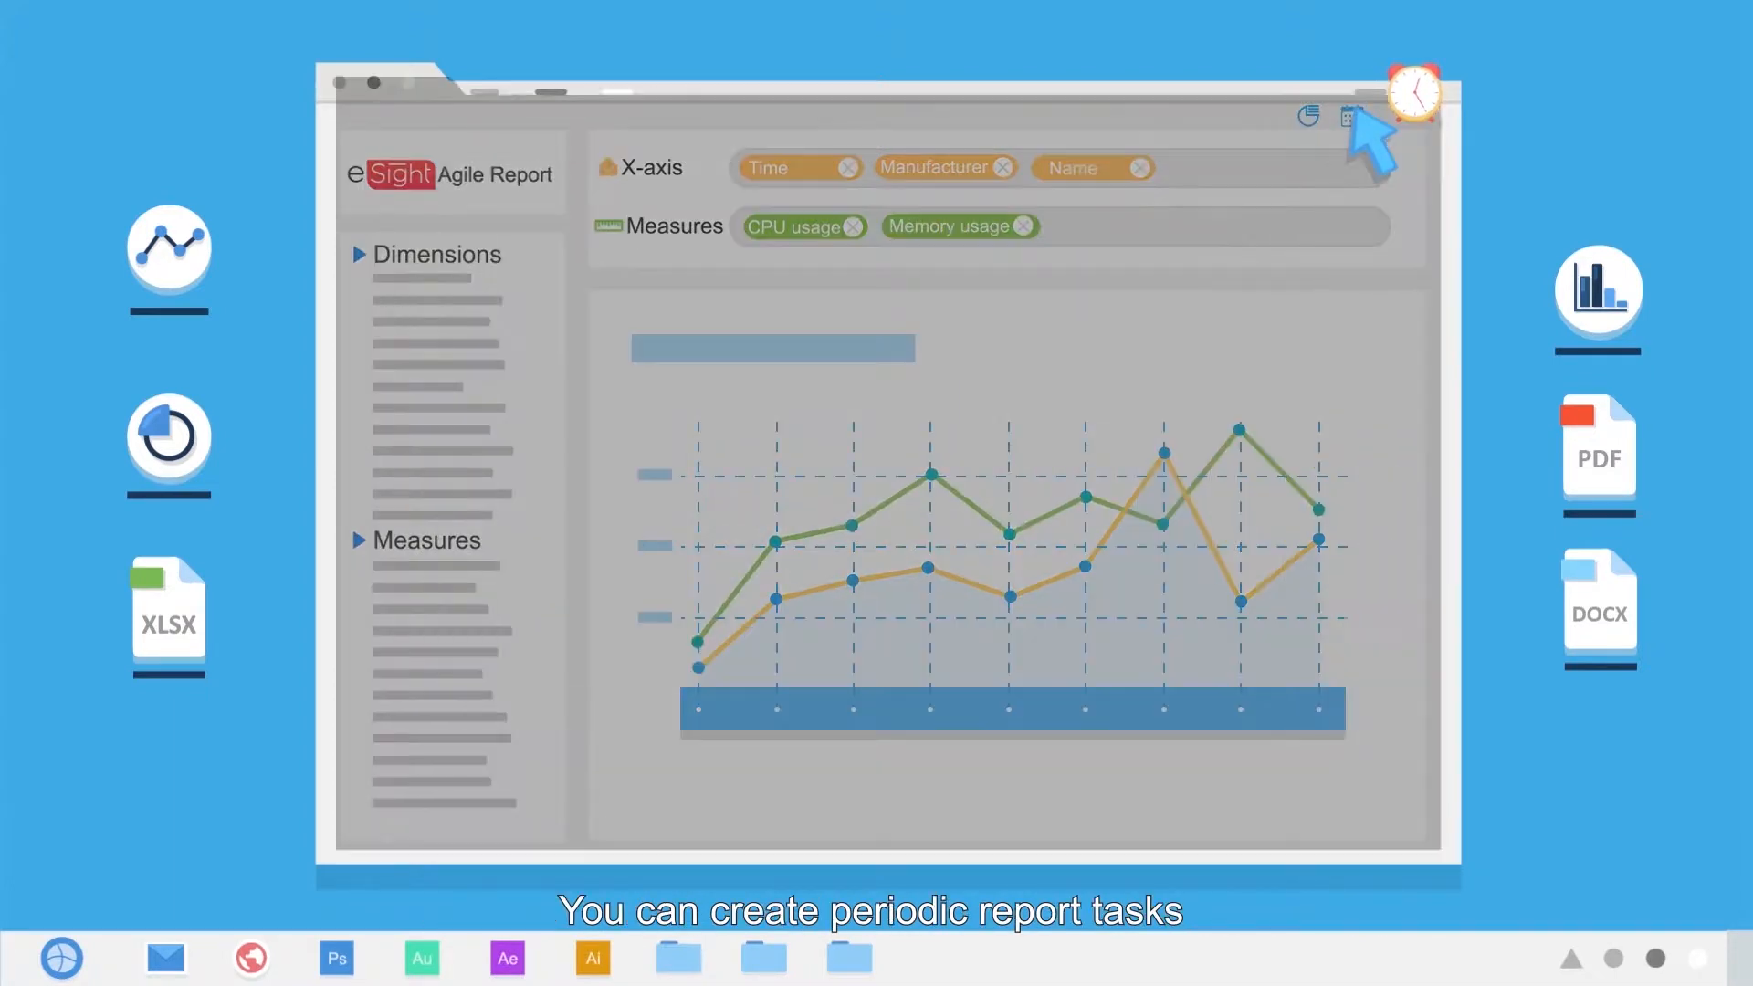
click(1351, 115)
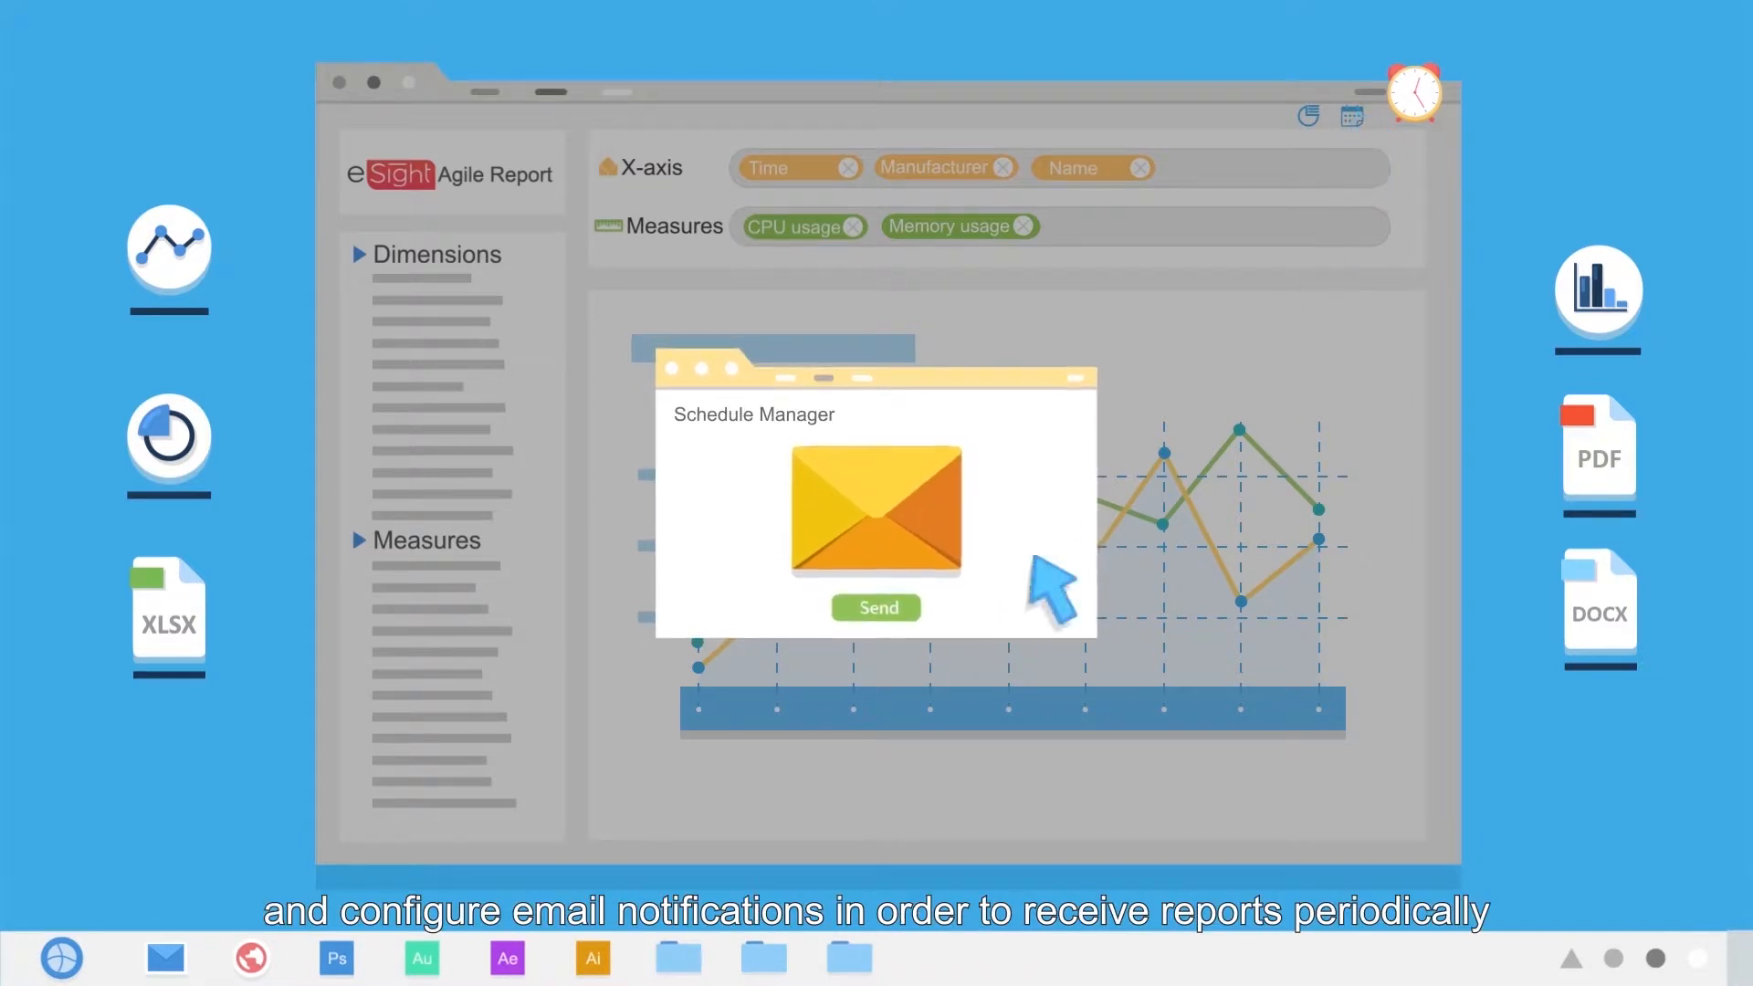
click(877, 606)
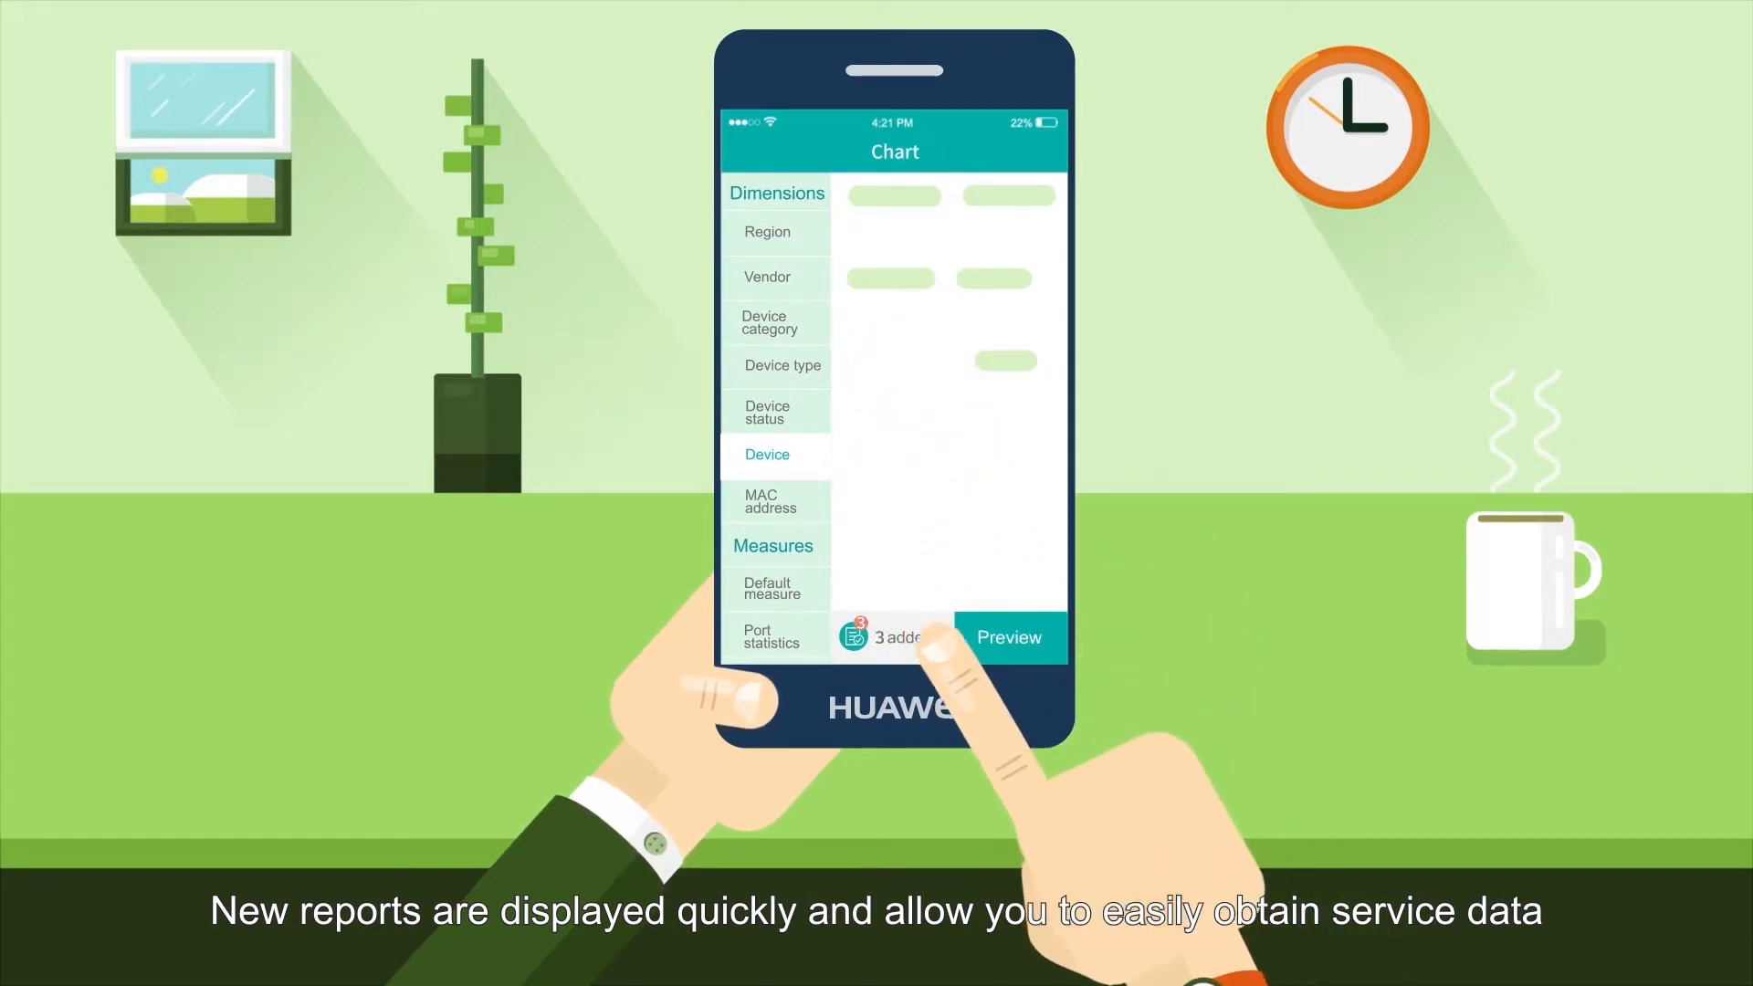
Step: Review the three device dimension and measure fields added to the mobile chart
click(1004, 637)
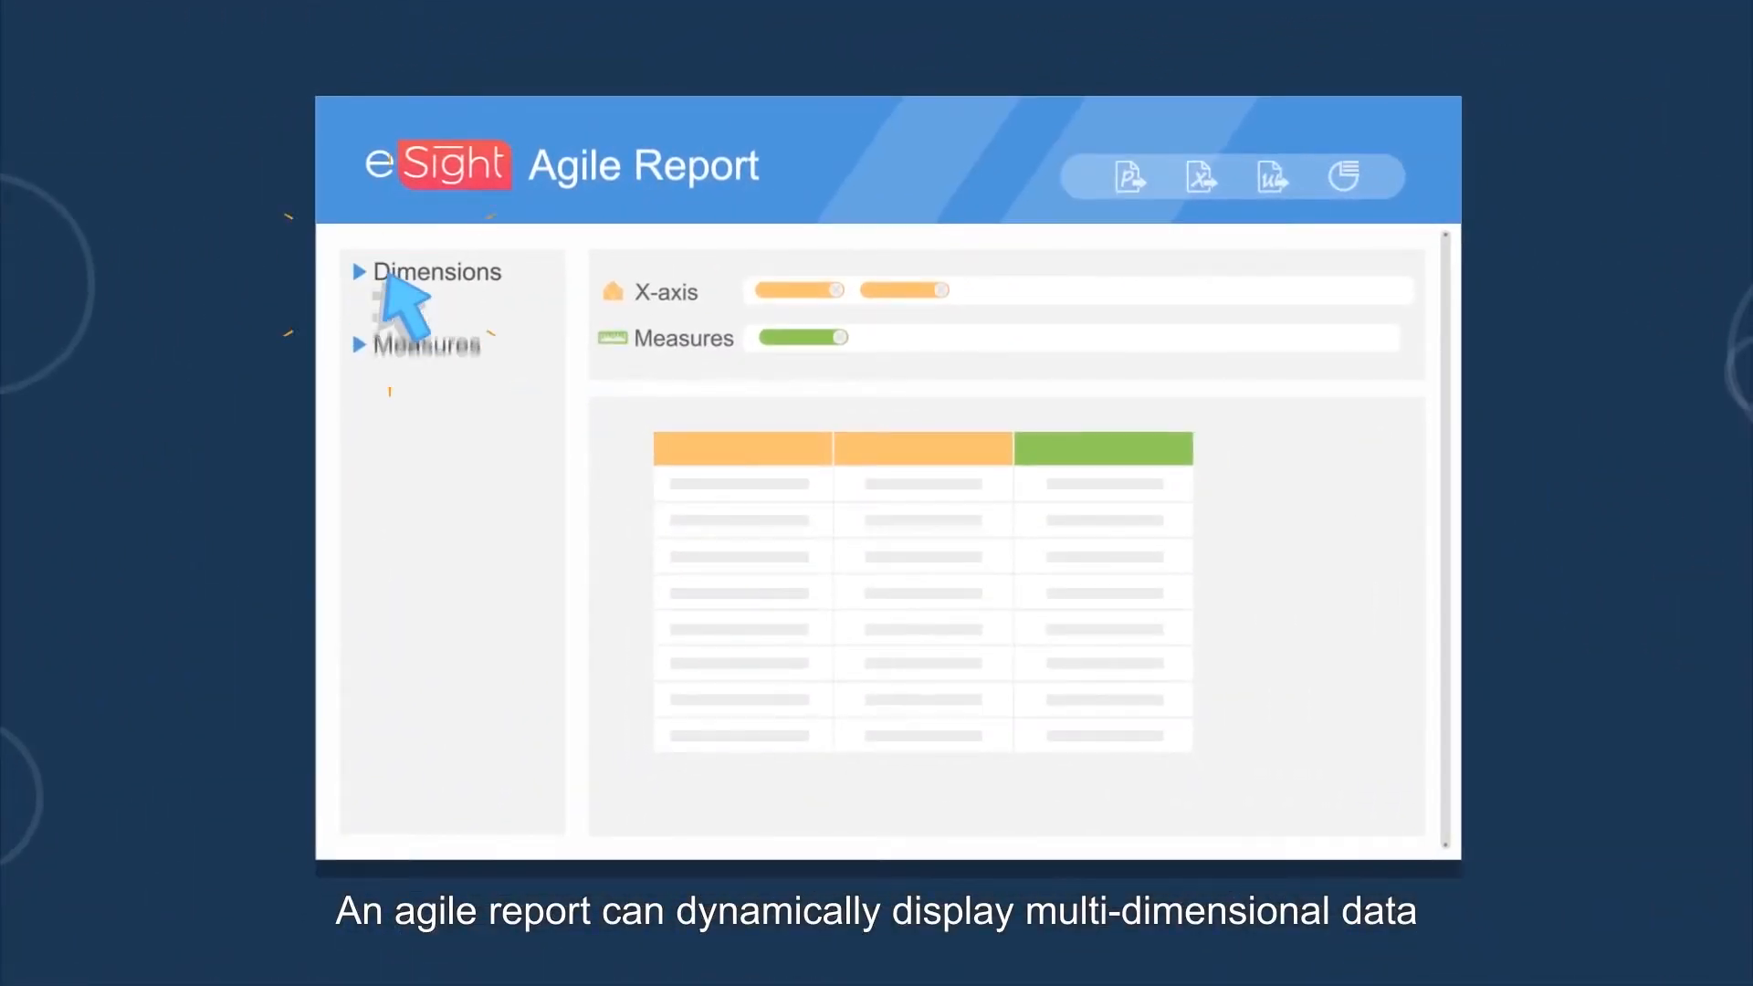
Step: Expand the dimensions list and add a second measure column to the multi-dimensional table
click(436, 270)
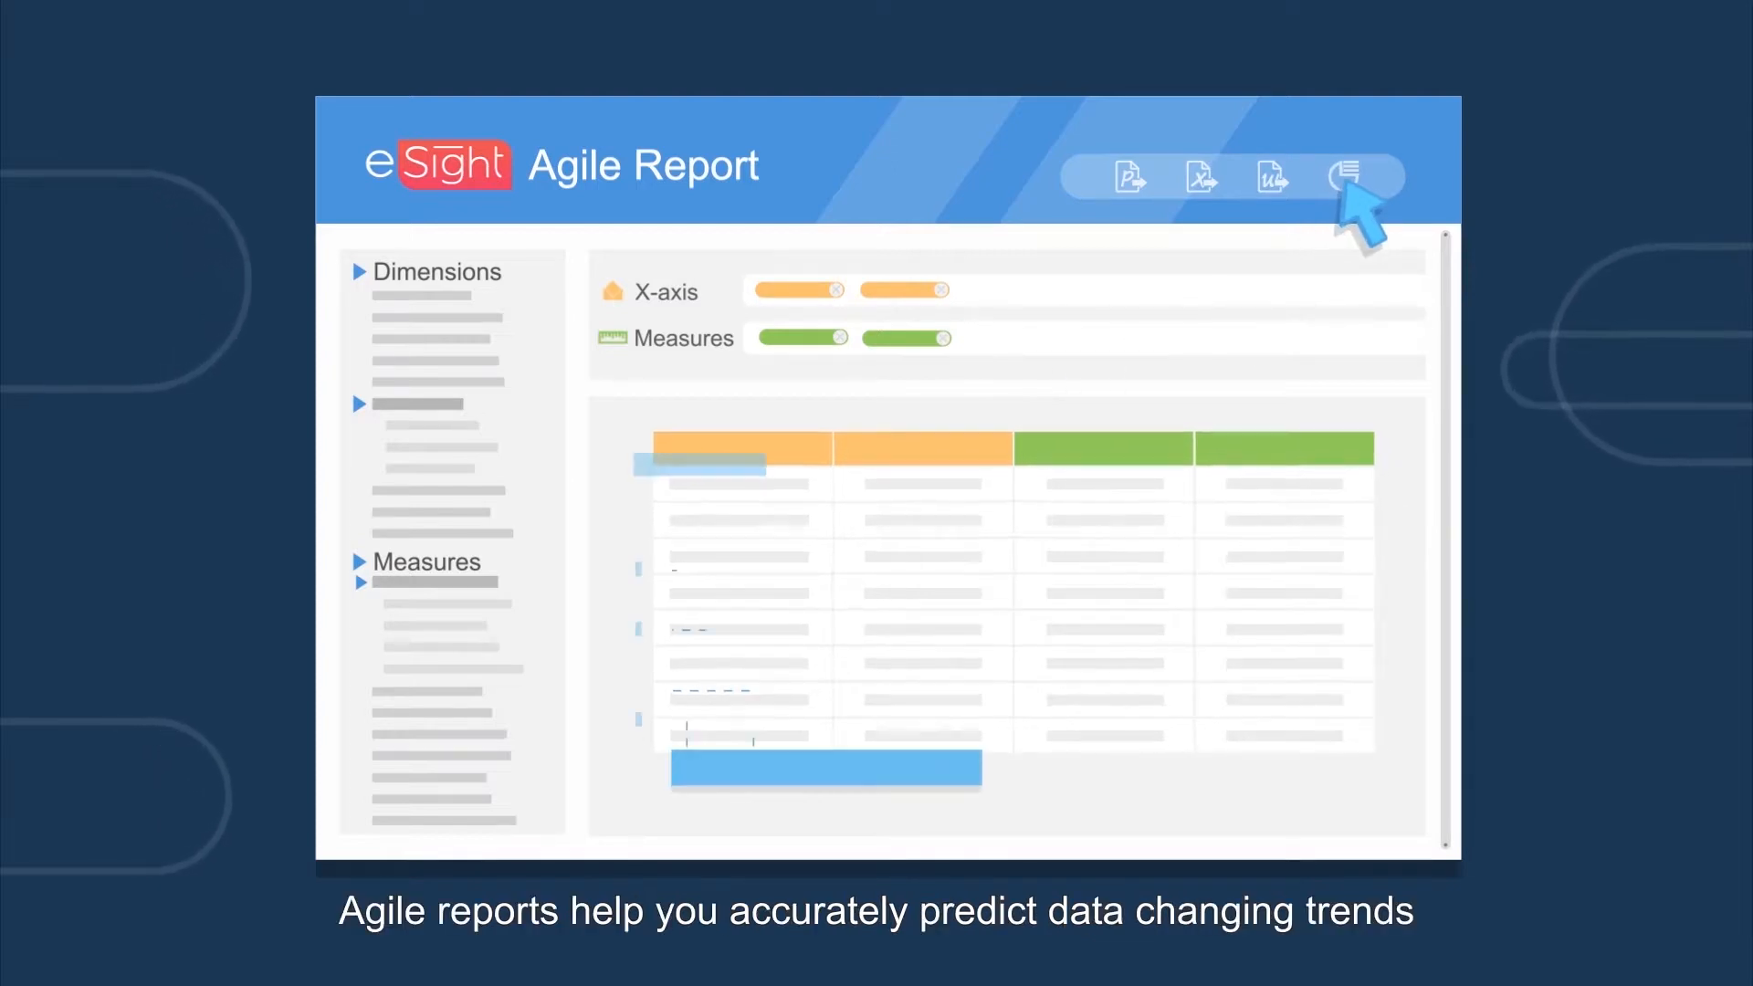
click(1357, 178)
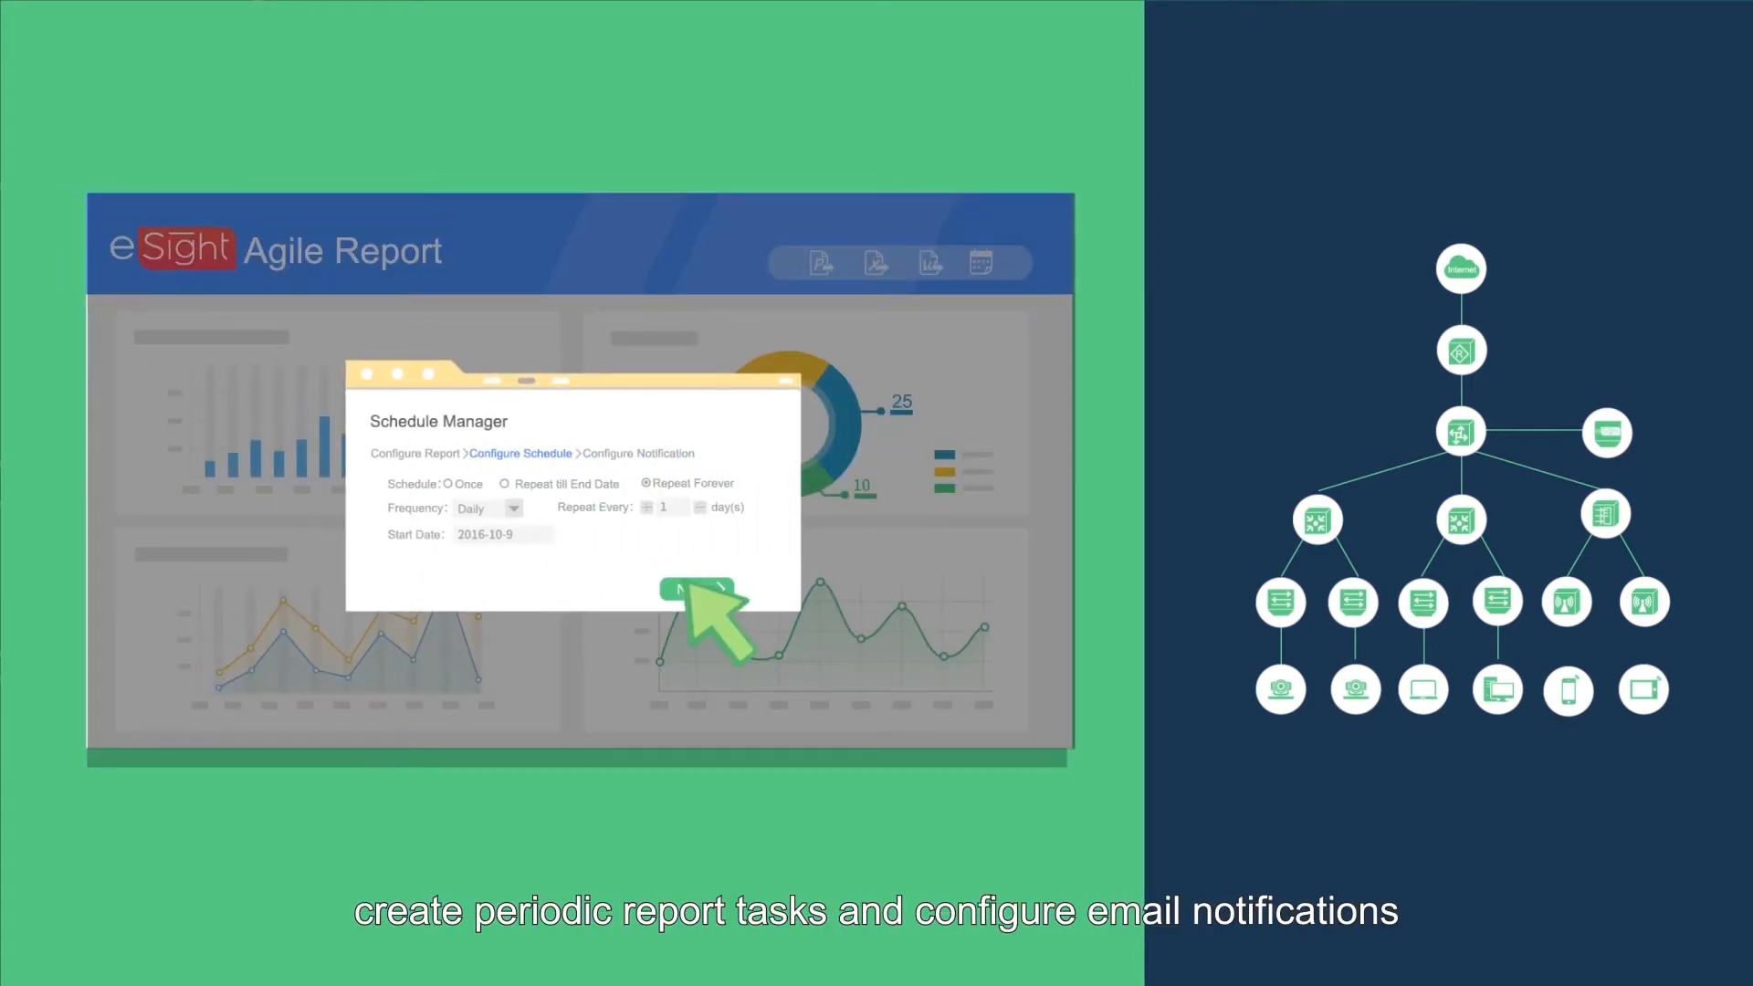
Step: Save the daily, forever-repeating report task with recipient and subject for email notification
click(695, 586)
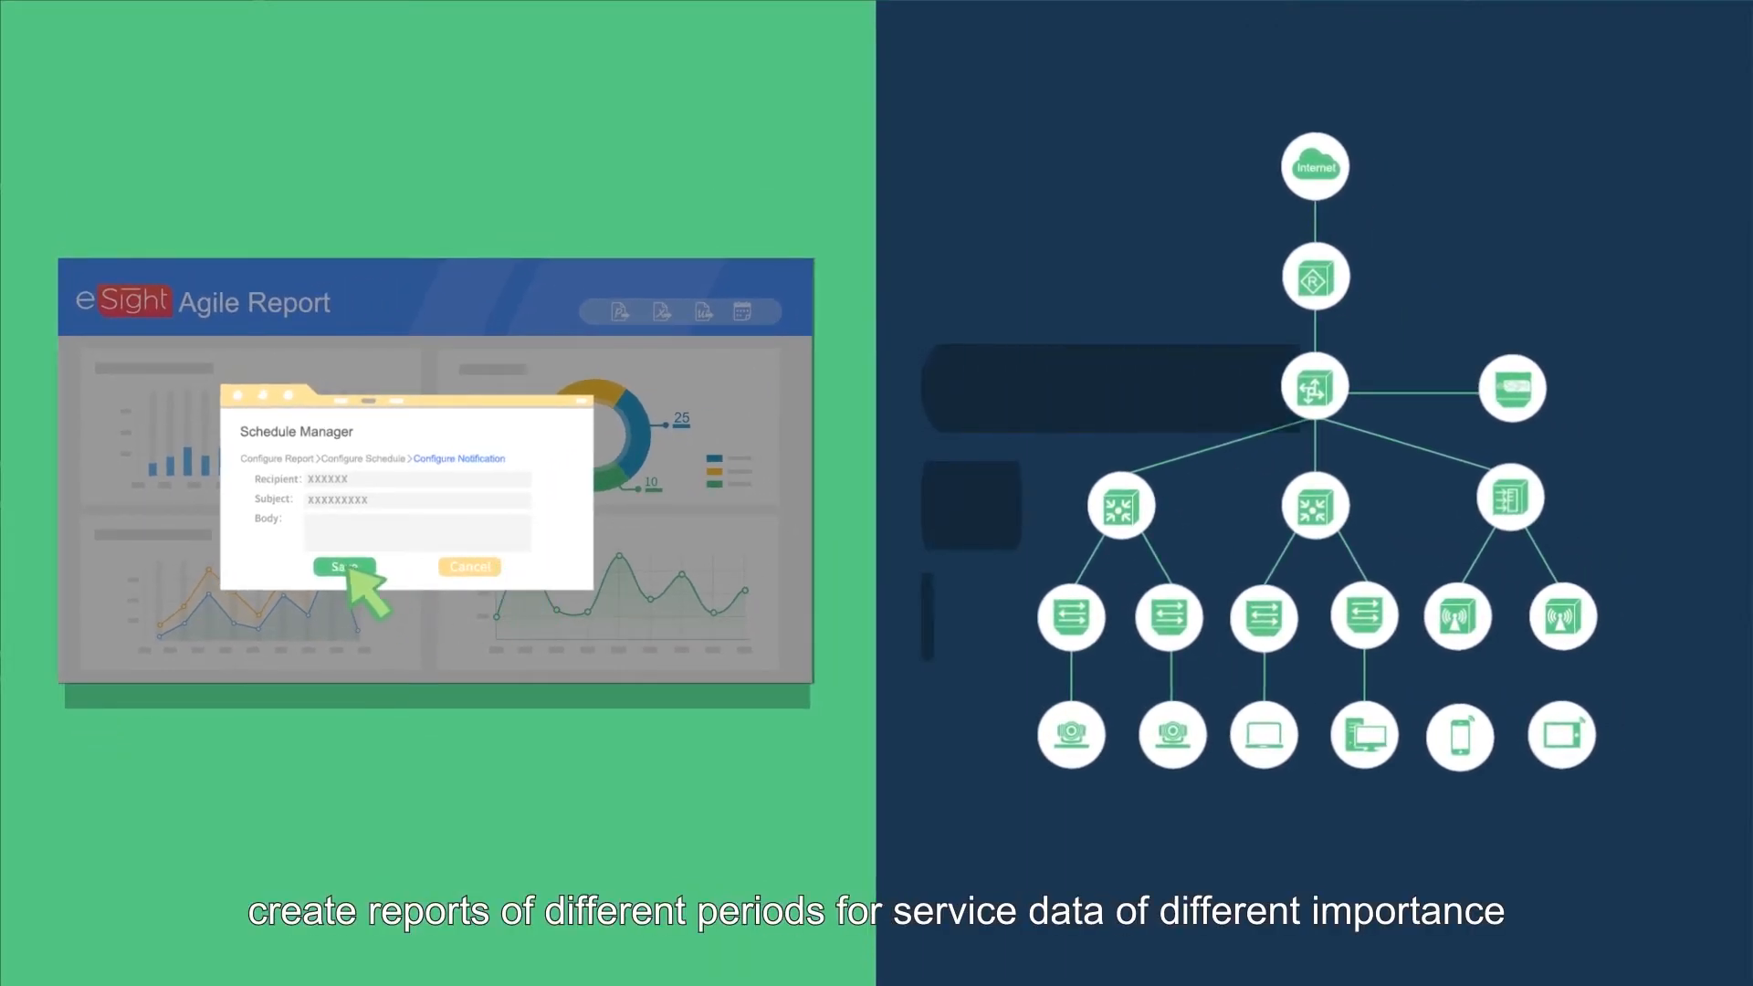
click(343, 566)
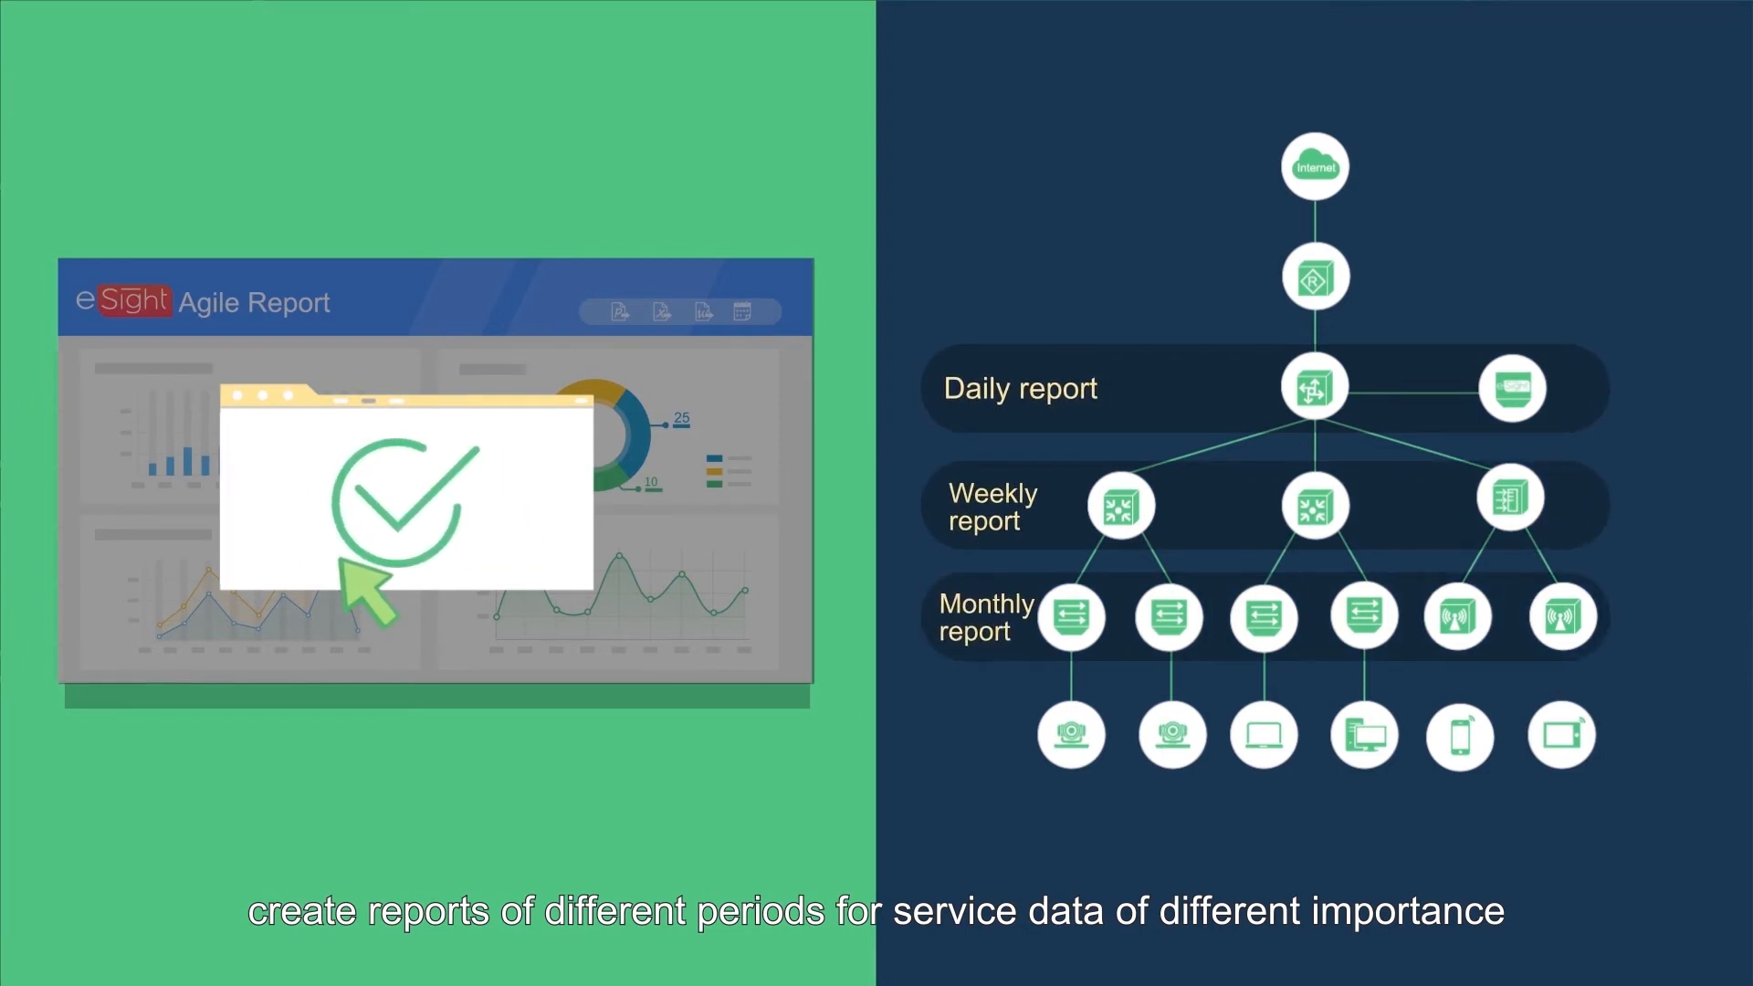